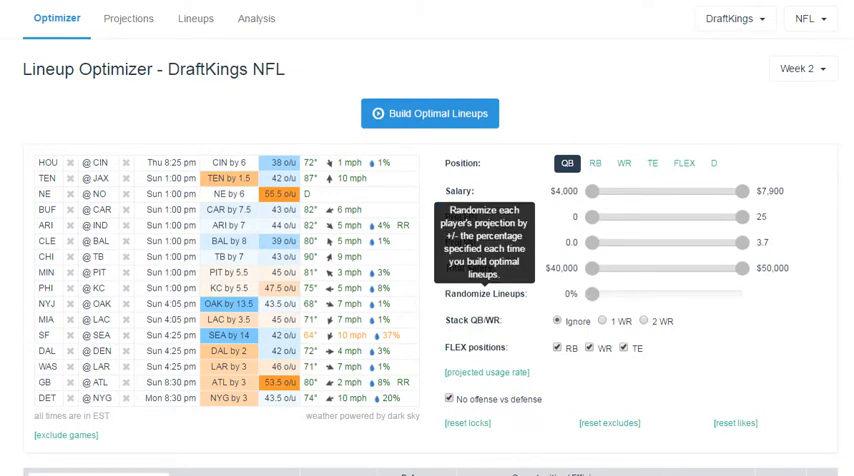
- Narrow the Week 2 QB table with a name search starting 'des'
scroll("down", 3)
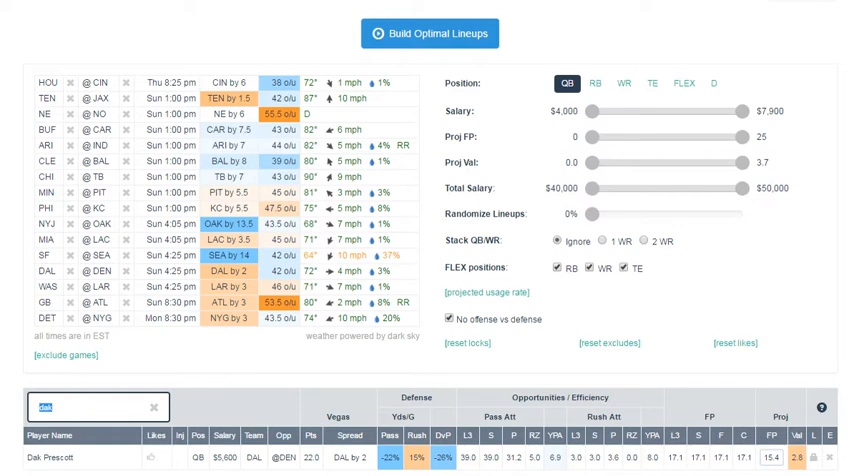
type("des")
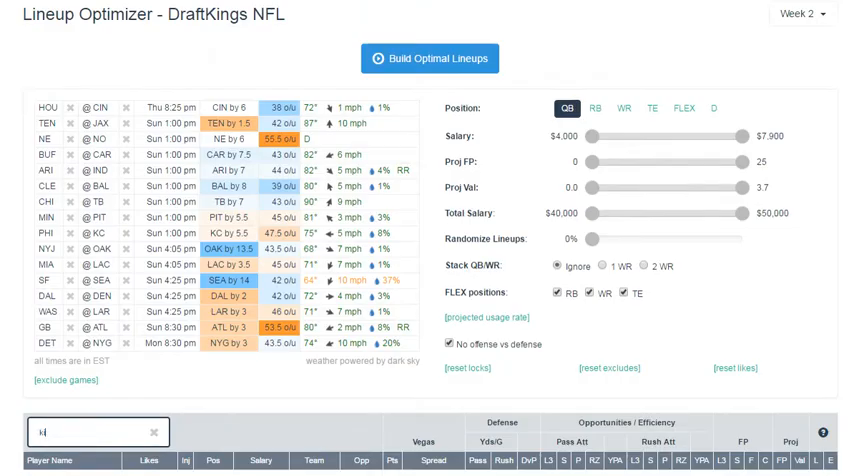
- Look up 'kirk' among quarterbacks, then move the table to running backs
type("kirk")
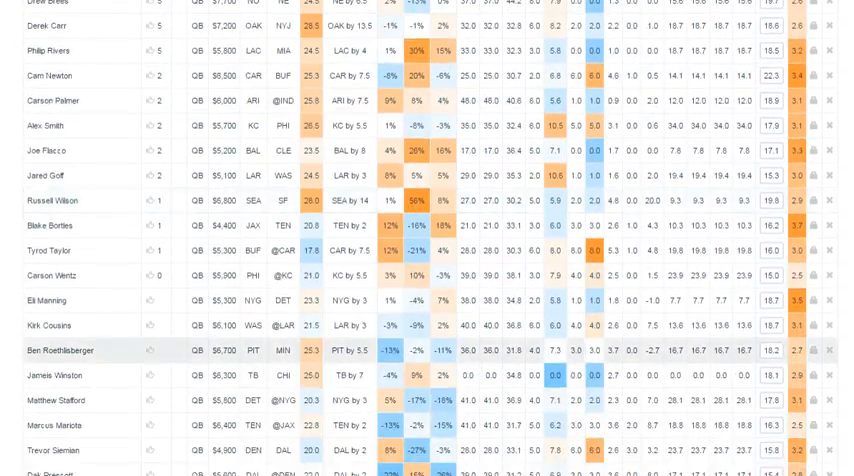
scroll("down", 3)
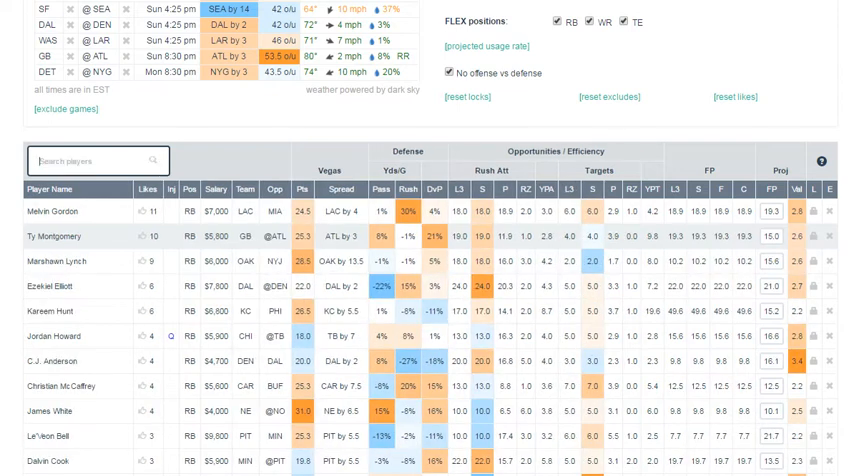
- Look up 'howa' among the Chicago backs, then restore the full RB pool
type("howa")
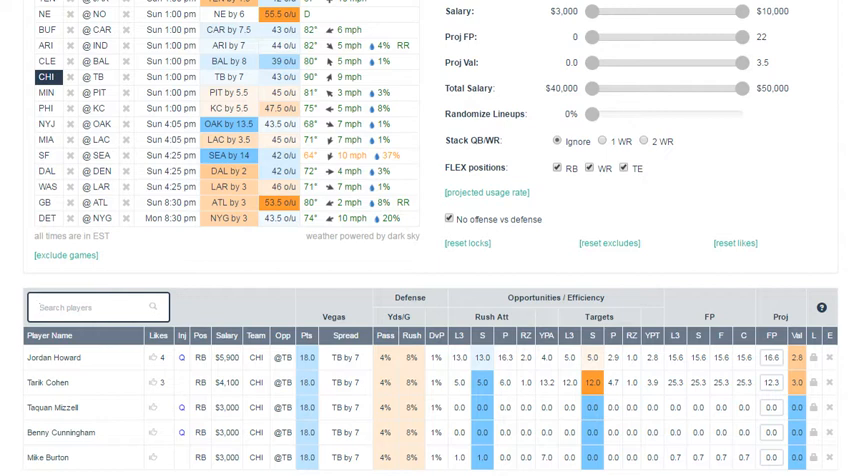
left_click(44, 384)
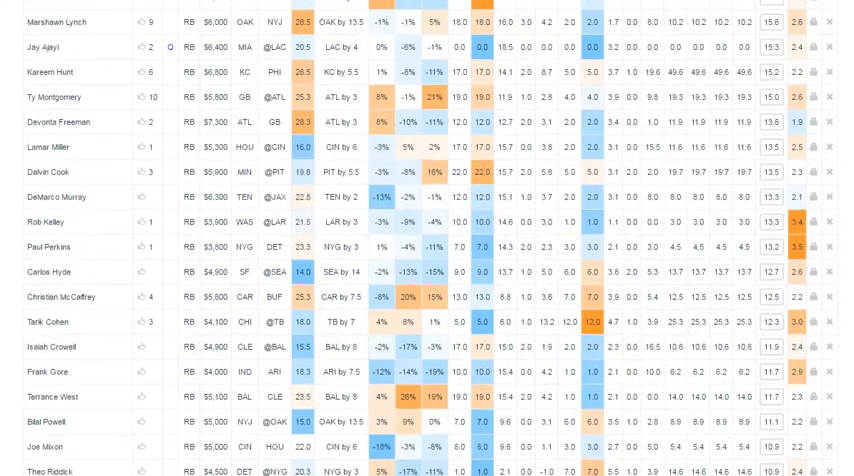
scroll("down", 3)
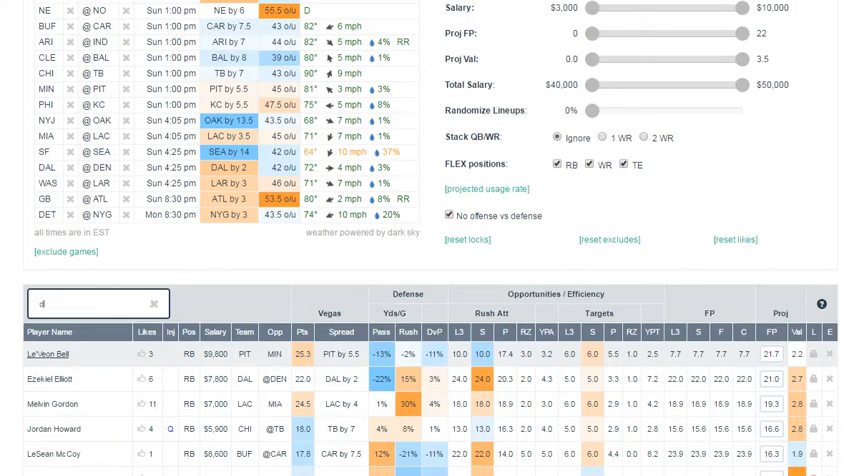
type("demar")
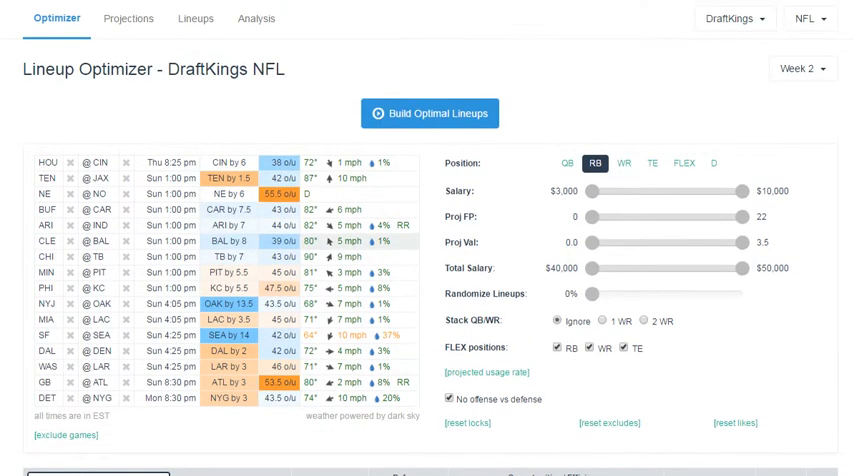
scroll("down", 3)
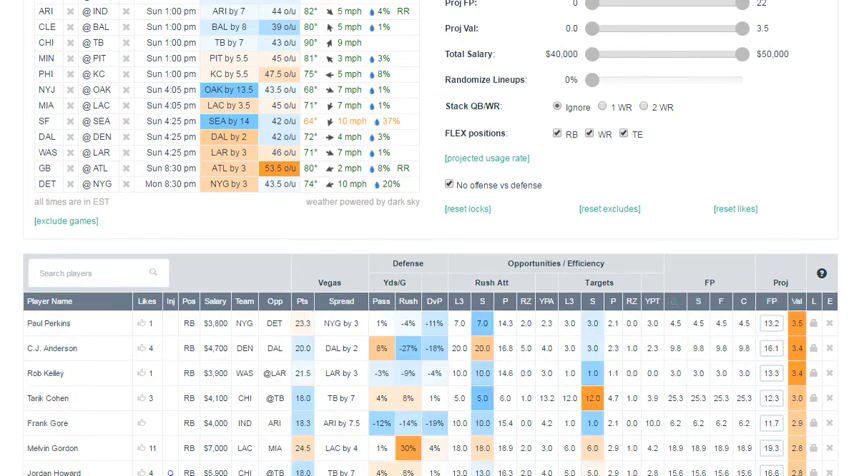
scroll("down", 3)
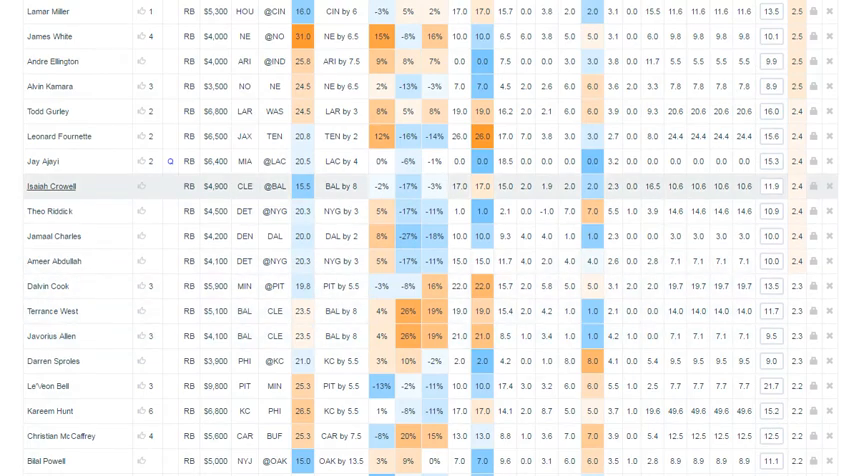
left_click(56, 186)
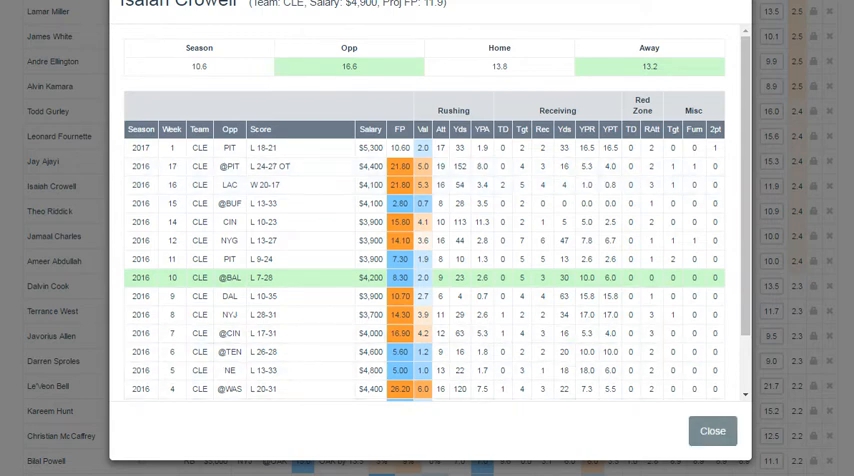
left_click(712, 432)
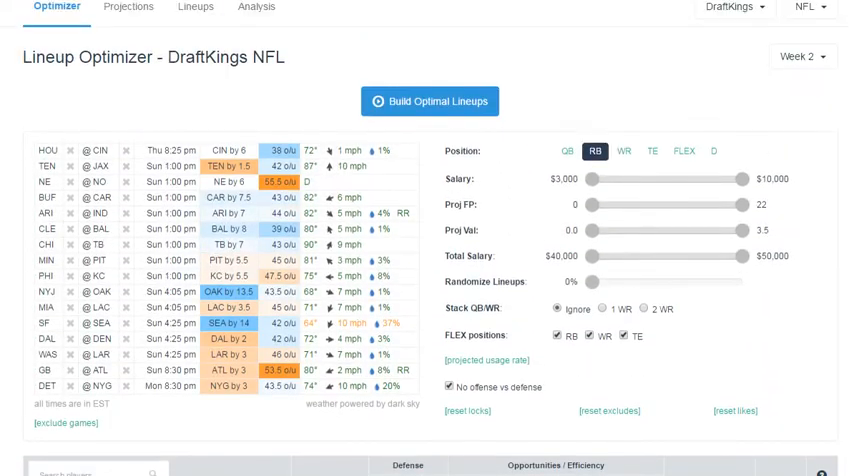
left_click(624, 152)
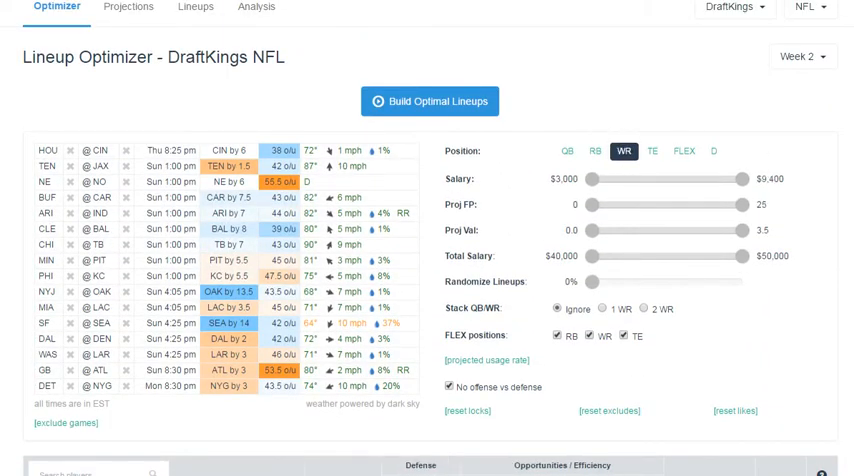
- Limit the wide-receiver table to Indianapolis receivers led by T.Y. Hilton
scroll("down", 3)
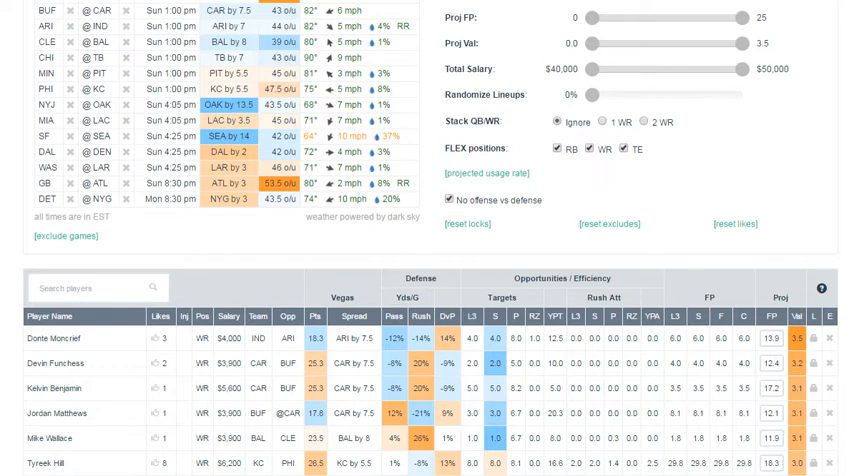
scroll("up", 3)
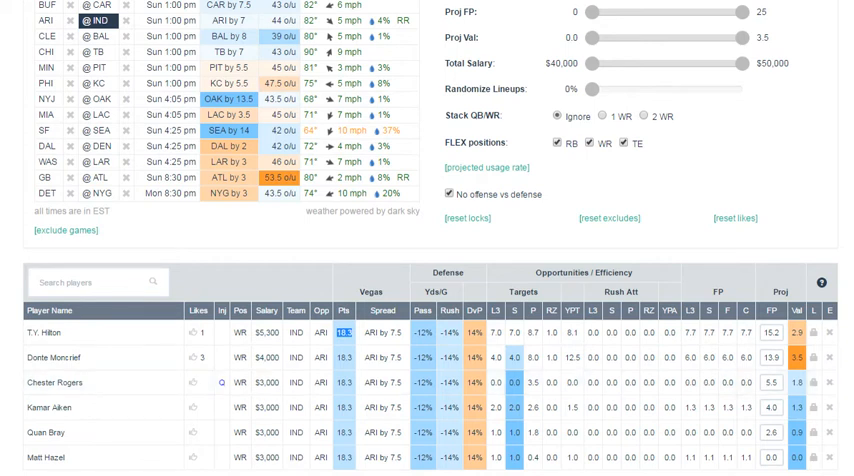
- Clear the IND filter so the full WR pool shows, led by Tyreek Hill
scroll("up", 3)
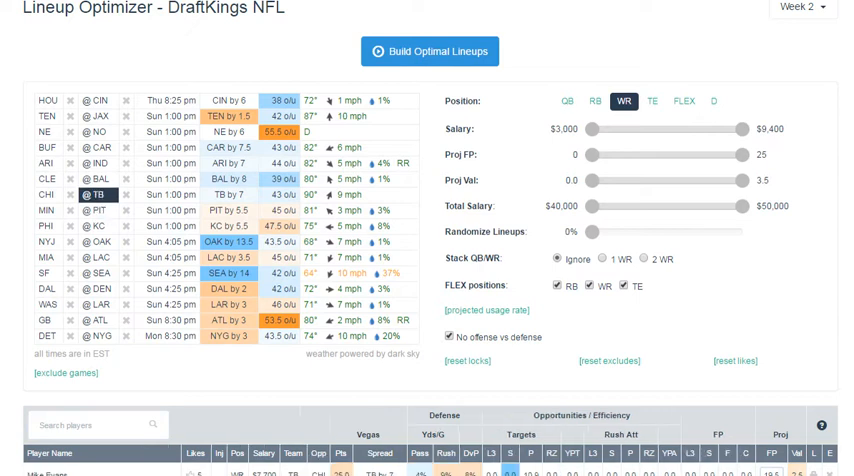
scroll("down", 3)
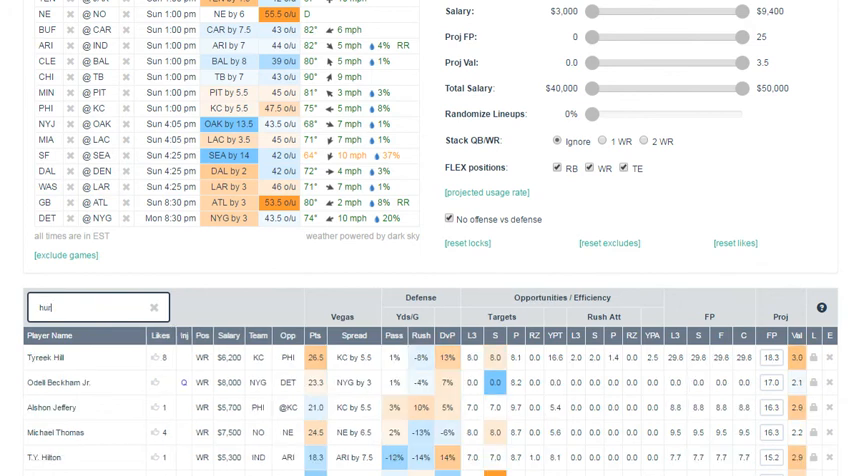
- Exclude Allen Hurns from the receiver pool via a 'hurns' search
type("hurns")
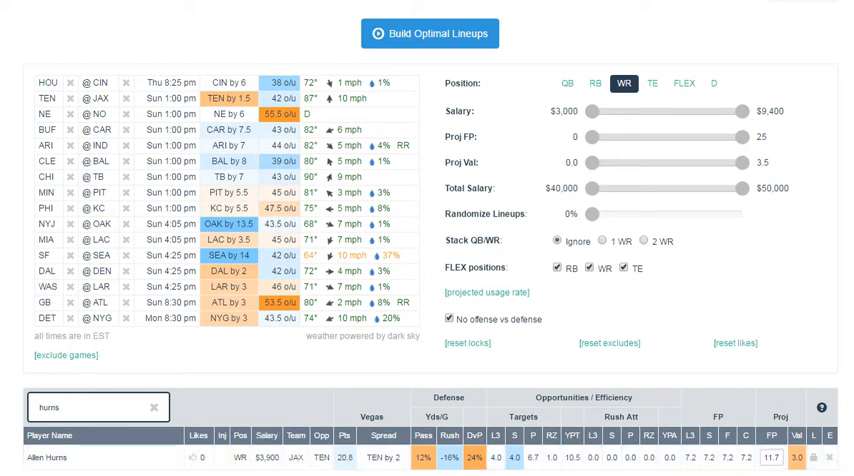
left_click(72, 82)
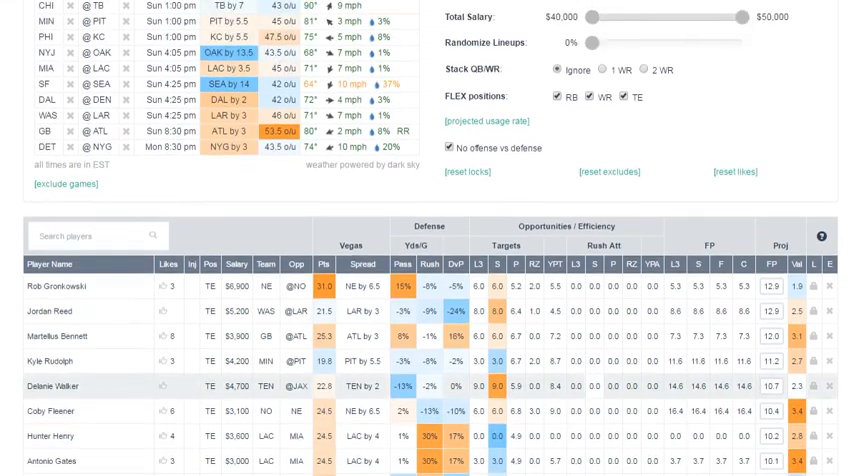
- Exclude tight end Austin Hooper from the player pool
scroll("down", 3)
type("hoop")
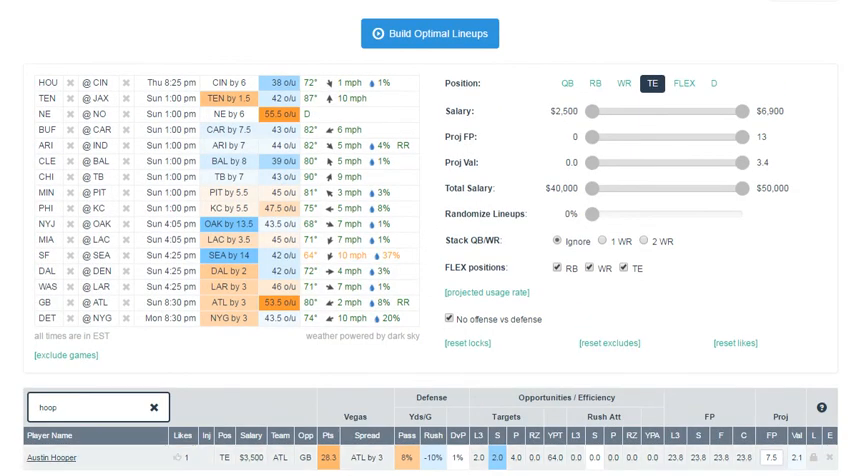
left_click(56, 456)
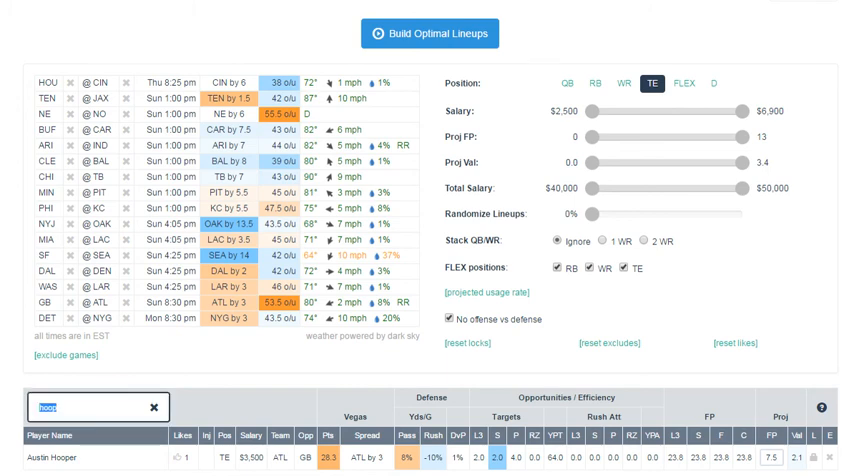
- Exclude tight end Jesse James via a 'james' search and return to the settings top
type("james")
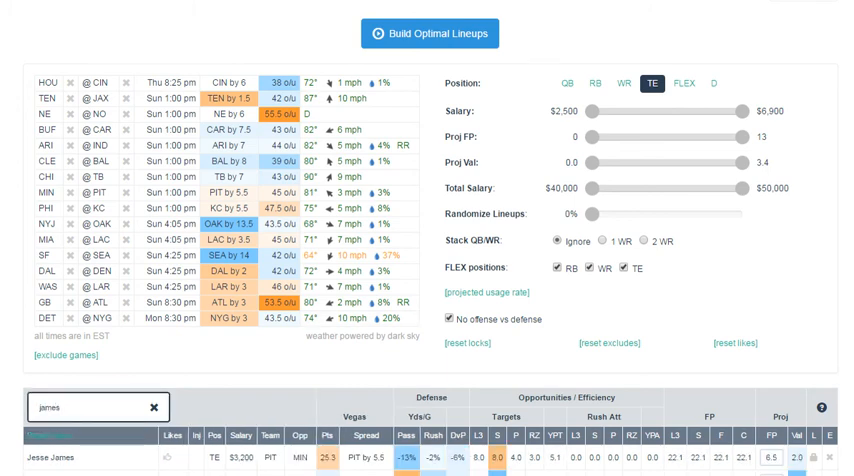
left_click(56, 460)
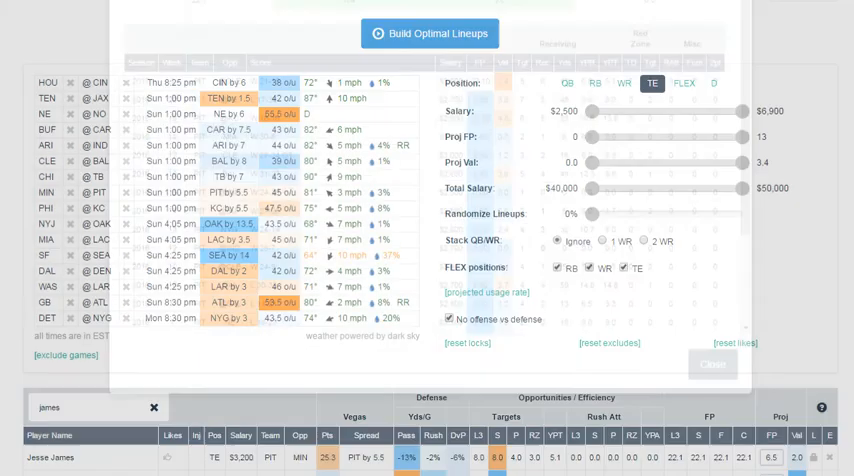
left_click(712, 364)
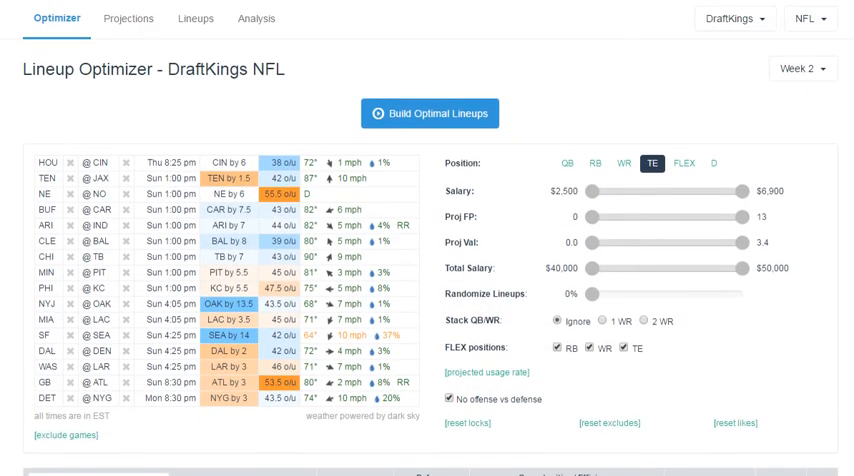